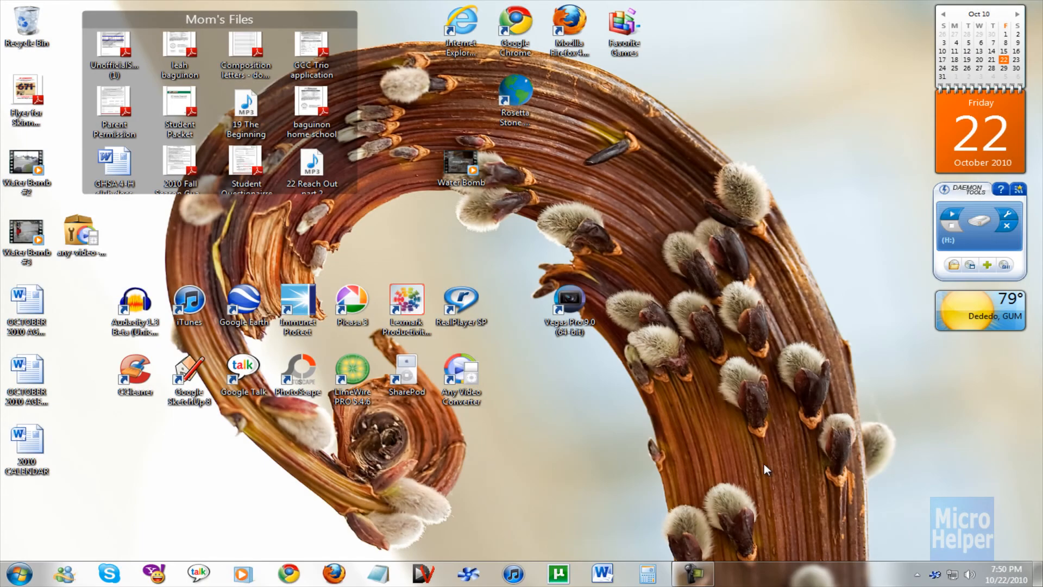
mouse_move(432, 473)
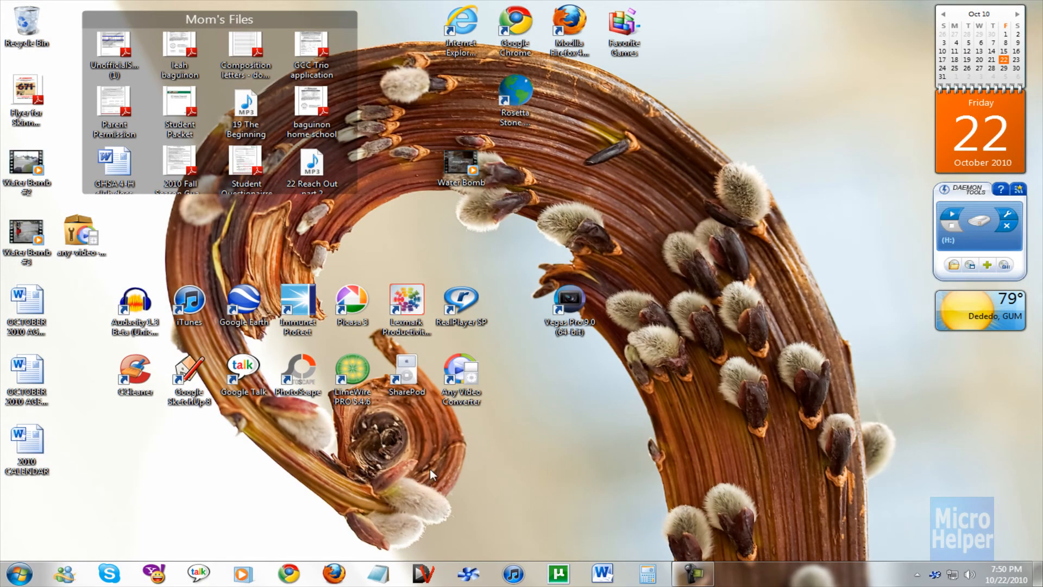
Step: Launch the browser shortcut showing the Windows Live Messenger 2011 download page
left_click(286, 573)
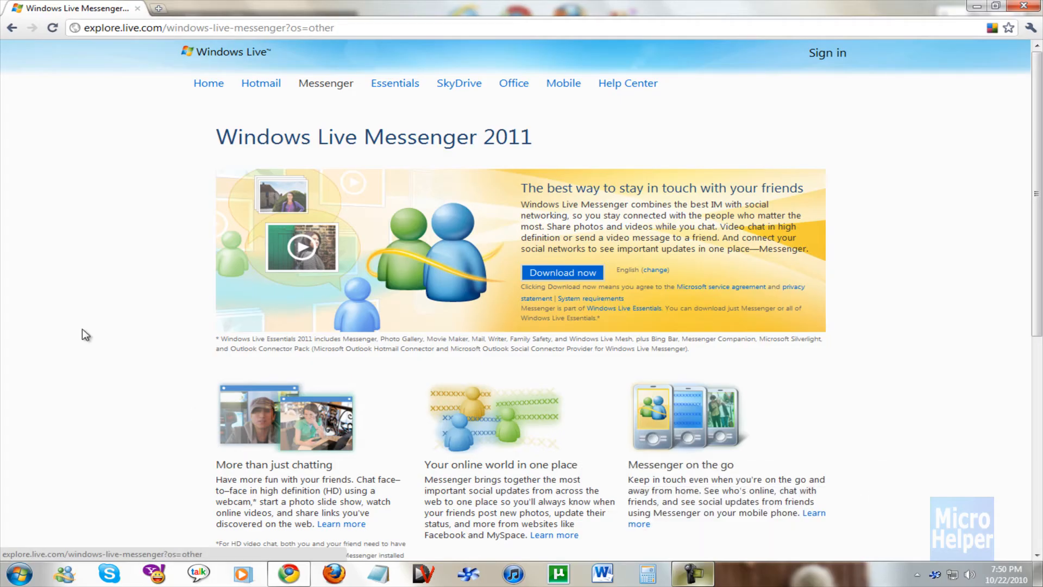
mouse_move(109, 270)
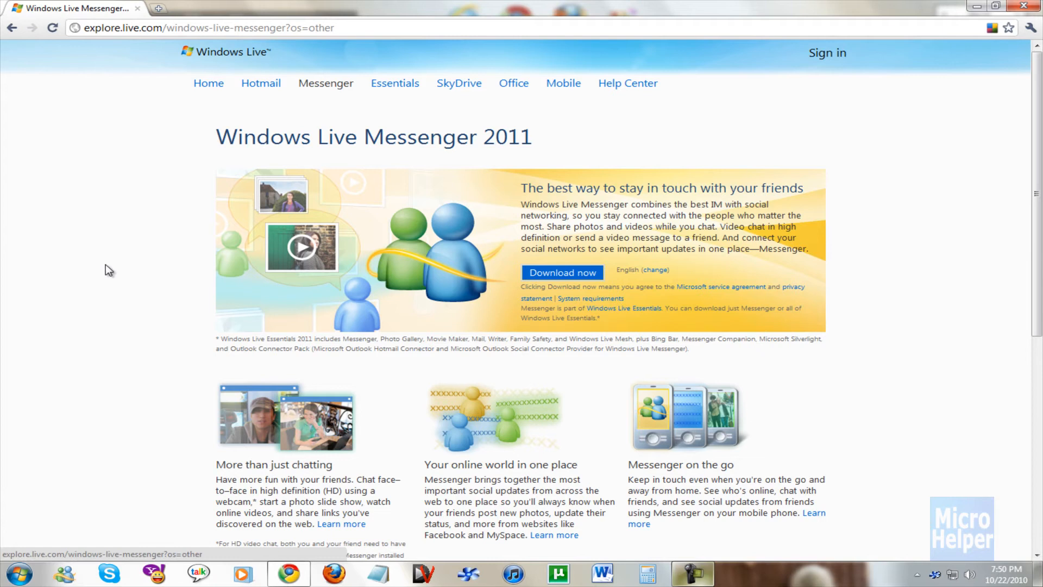
mouse_move(132, 275)
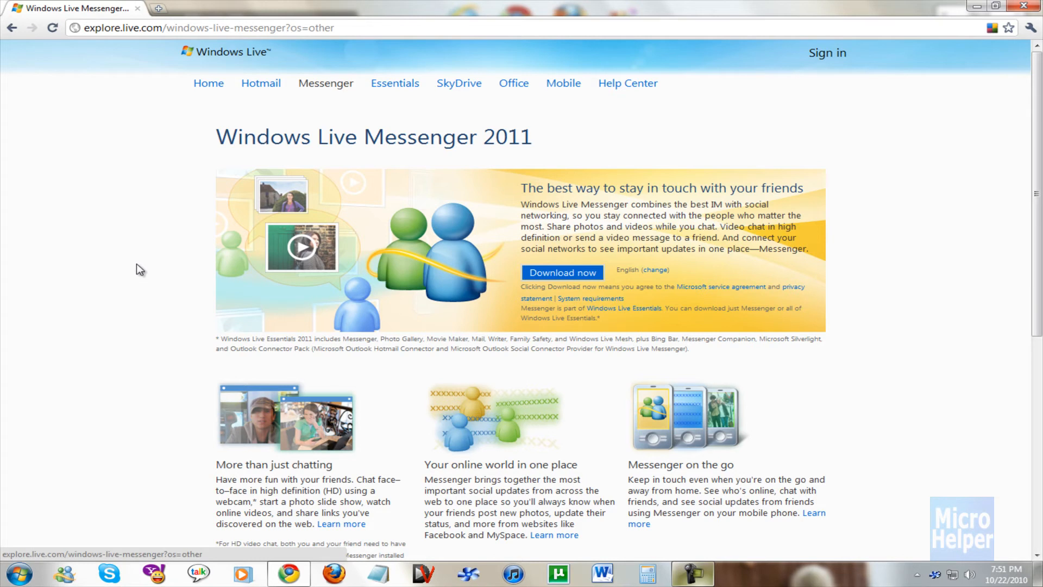
mouse_move(144, 263)
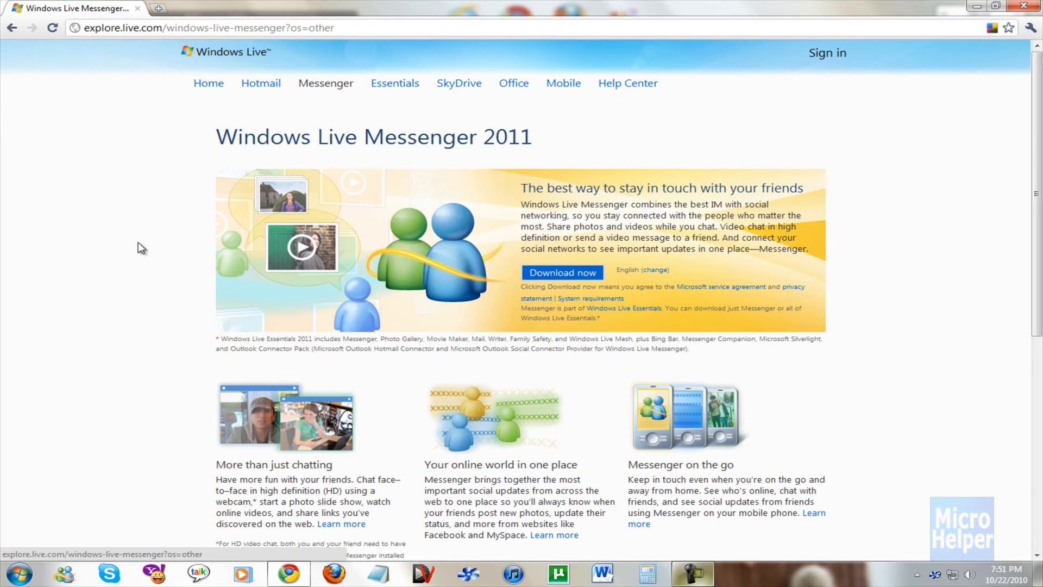
mouse_move(143, 251)
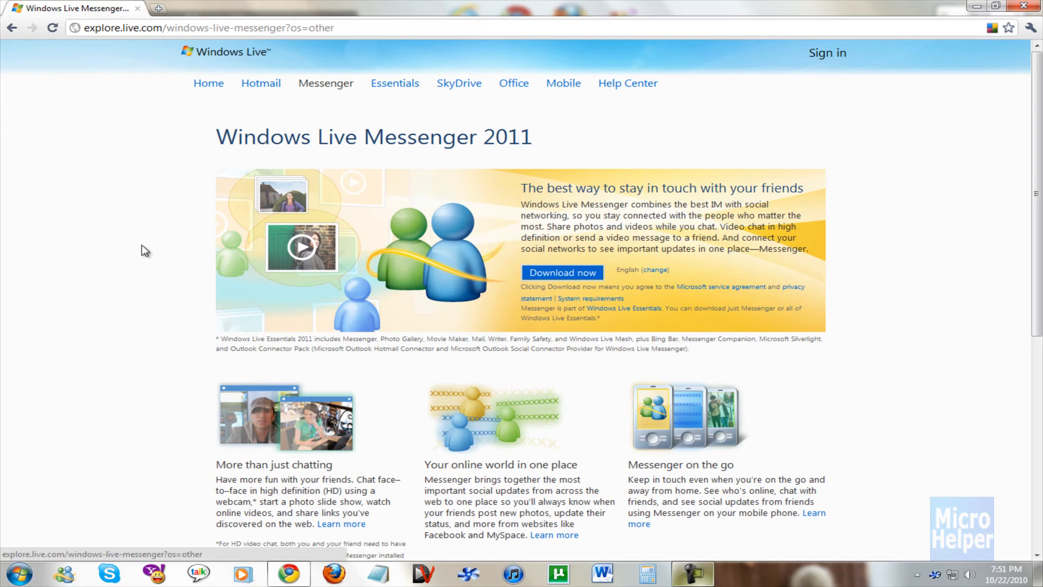
mouse_move(146, 99)
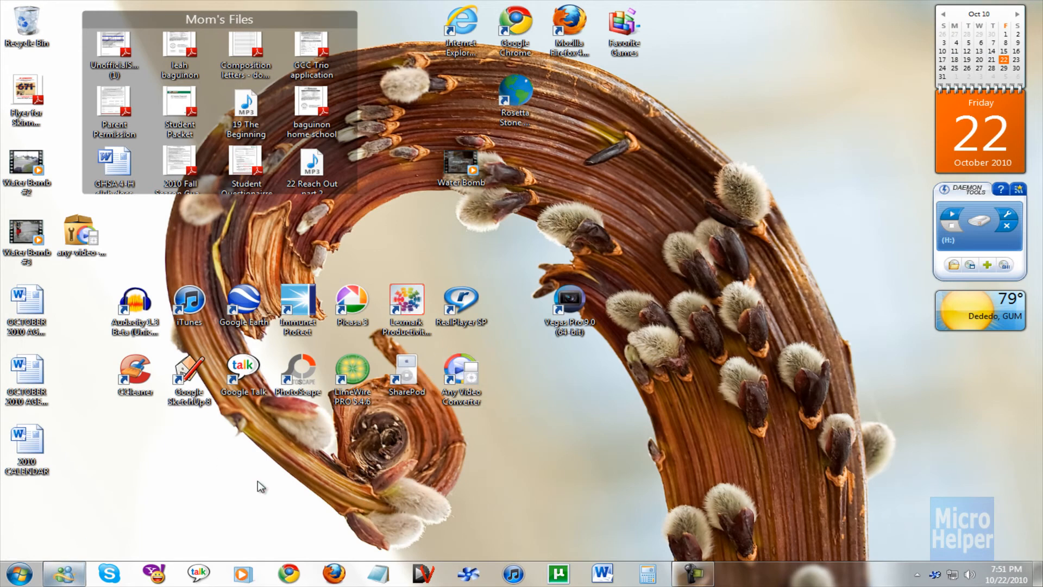
mouse_move(138, 502)
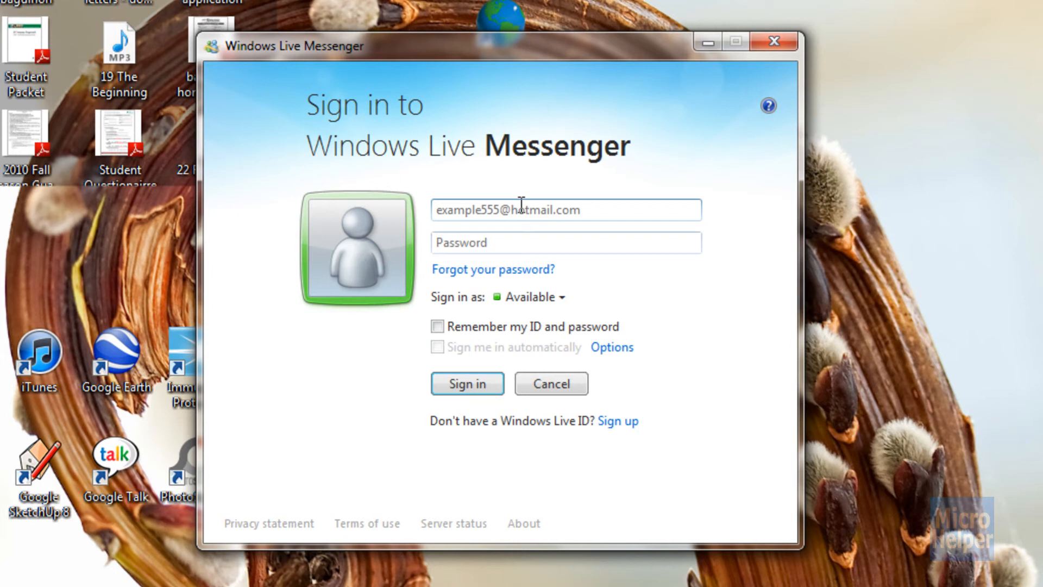
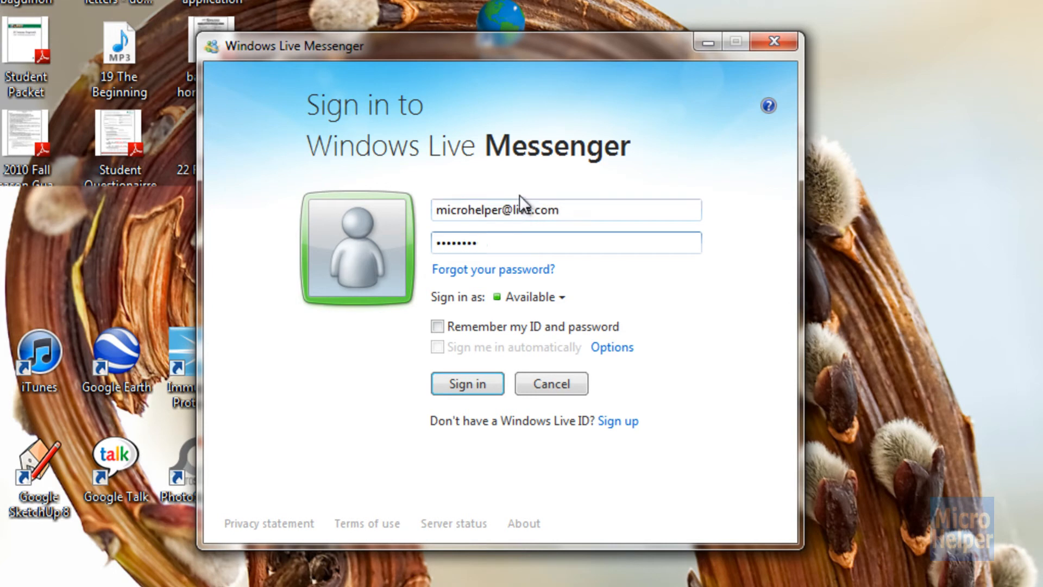
mouse_move(551, 311)
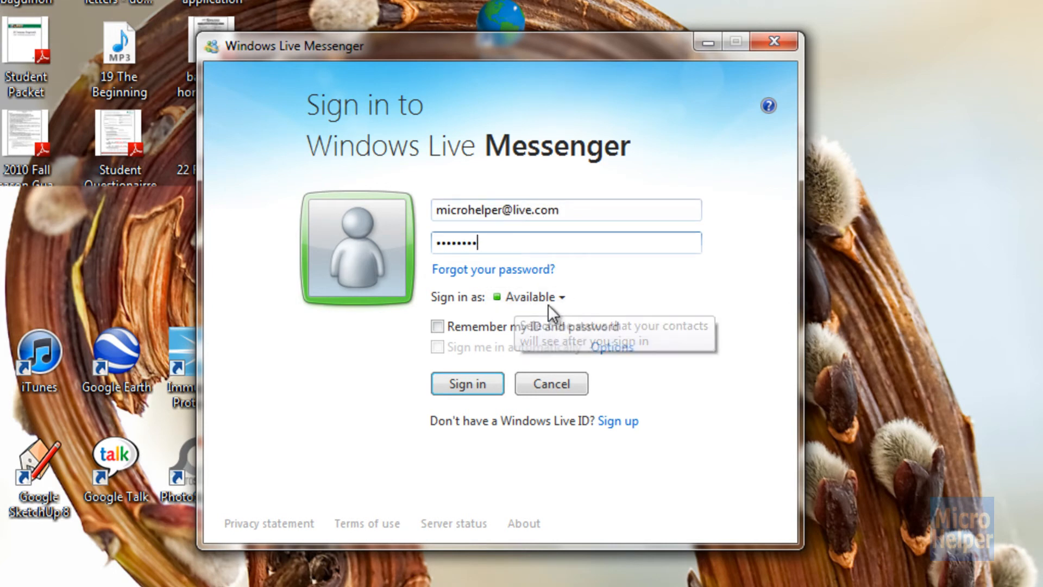
left_click(467, 383)
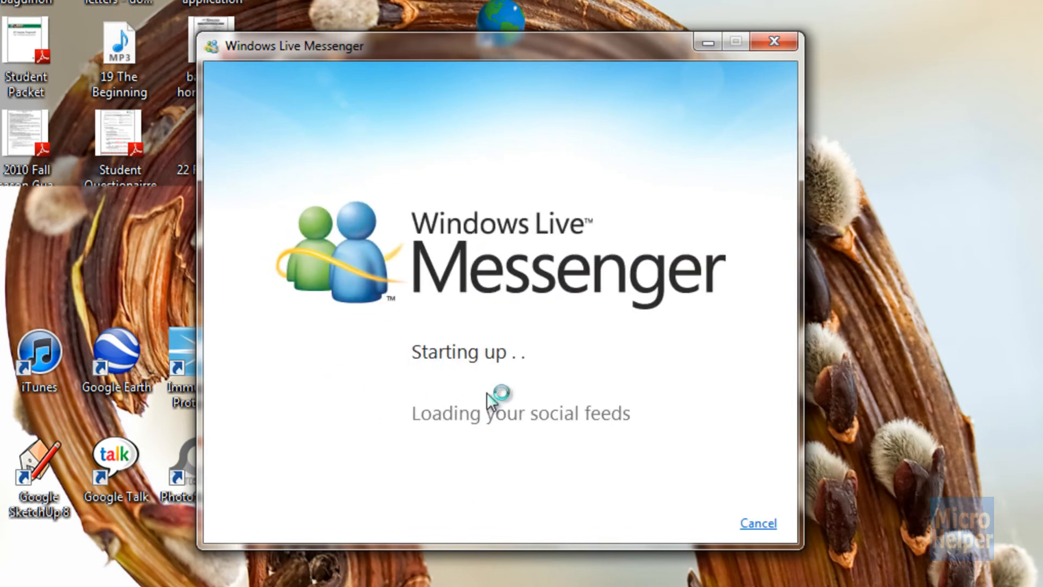
mouse_move(778, 359)
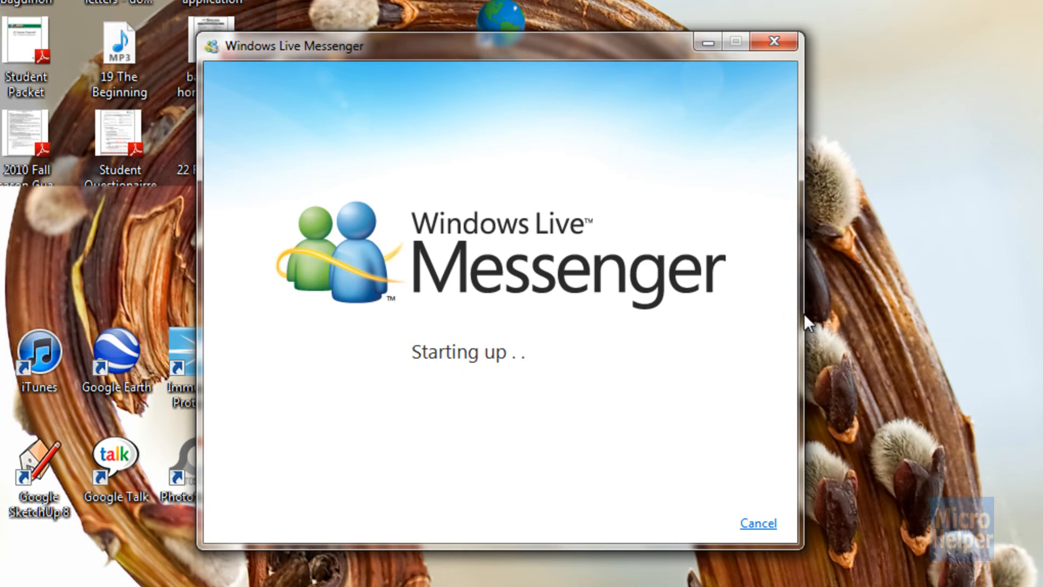
mouse_move(813, 319)
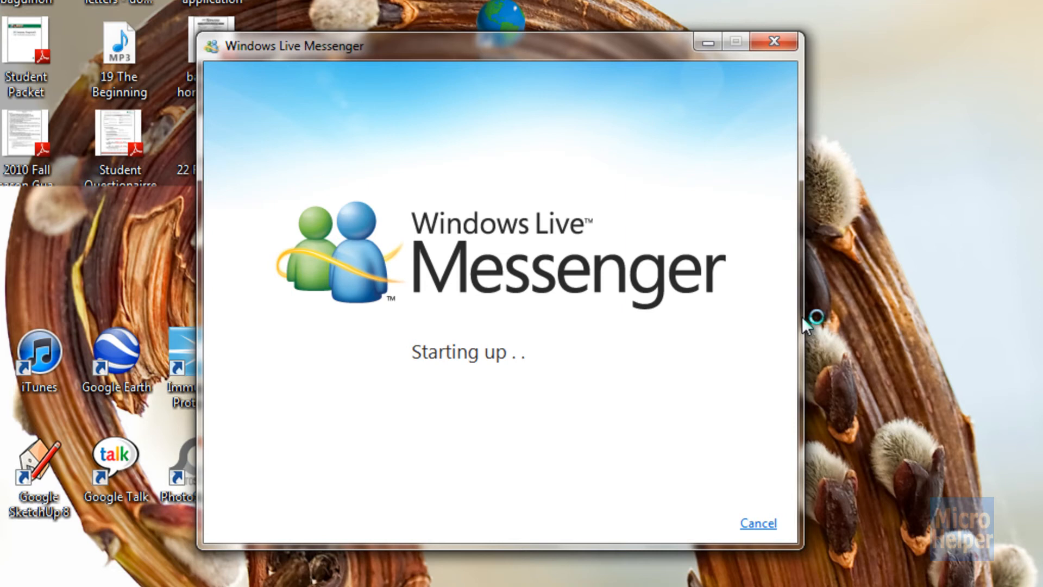
Step: Wait through the 'Starting up' screen until Messenger finishes loading
left_click(758, 523)
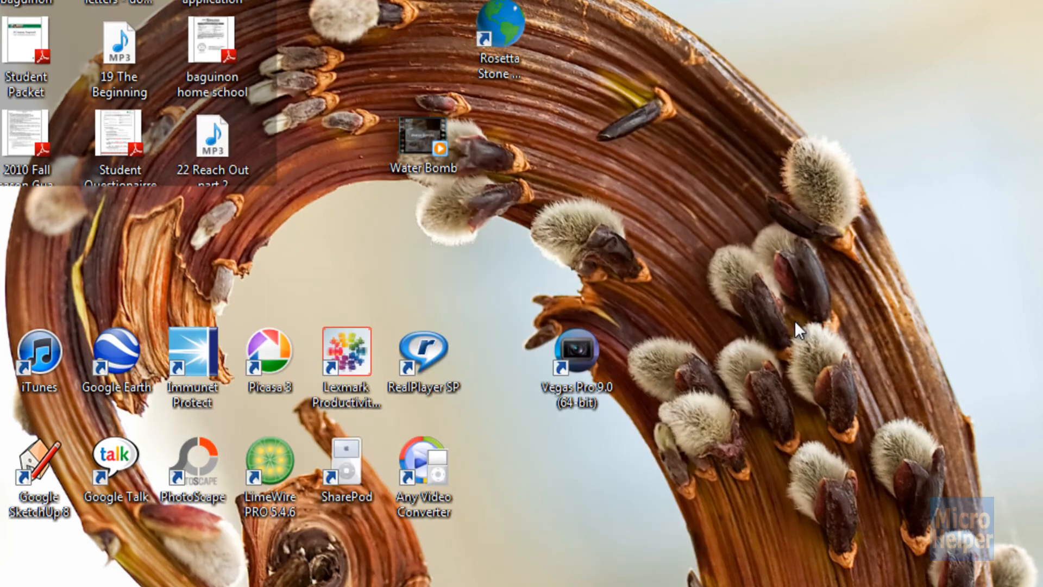
mouse_move(611, 232)
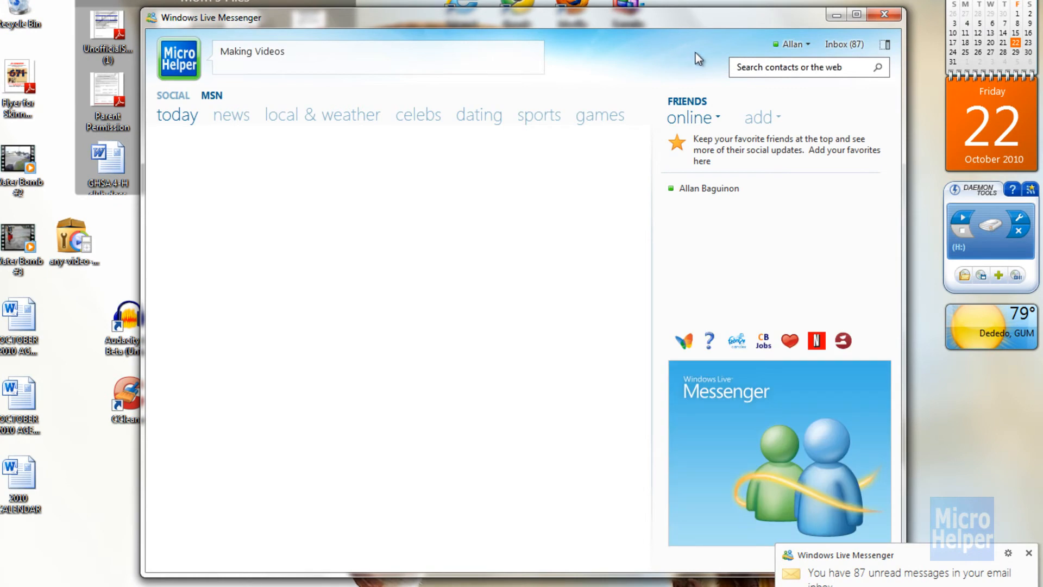
mouse_move(264, 85)
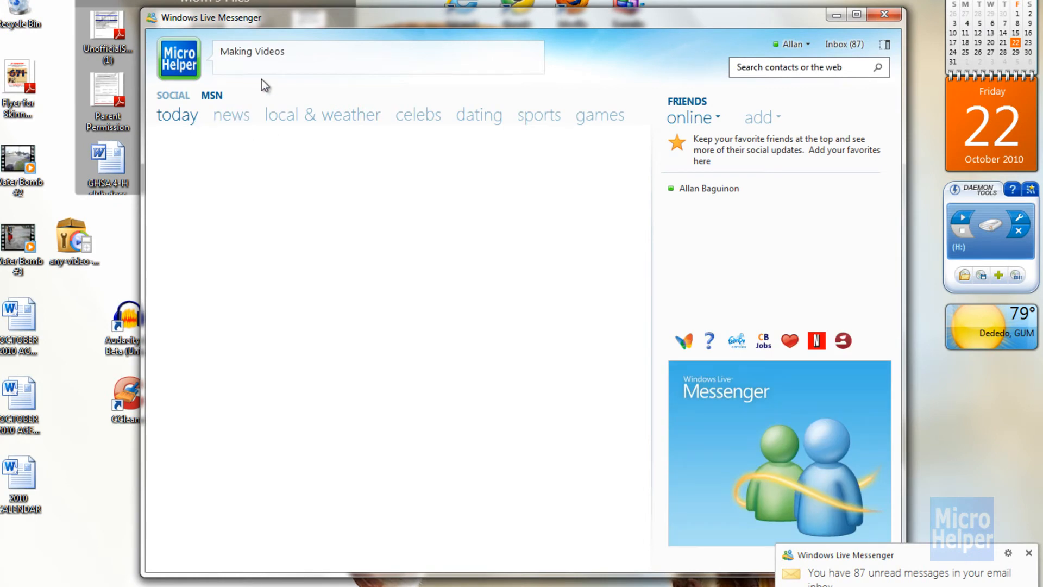
mouse_move(330, 66)
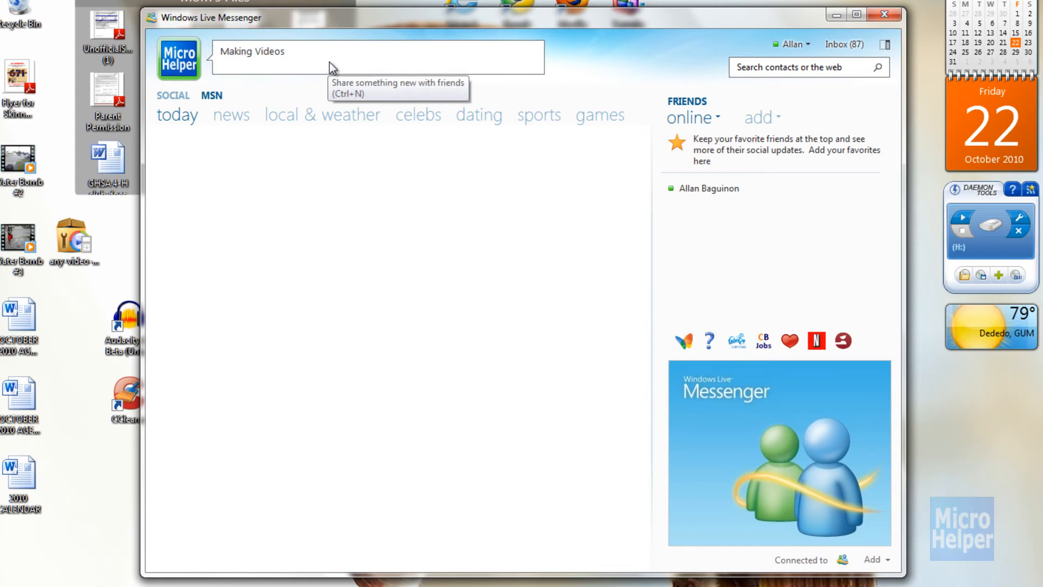
mouse_move(363, 64)
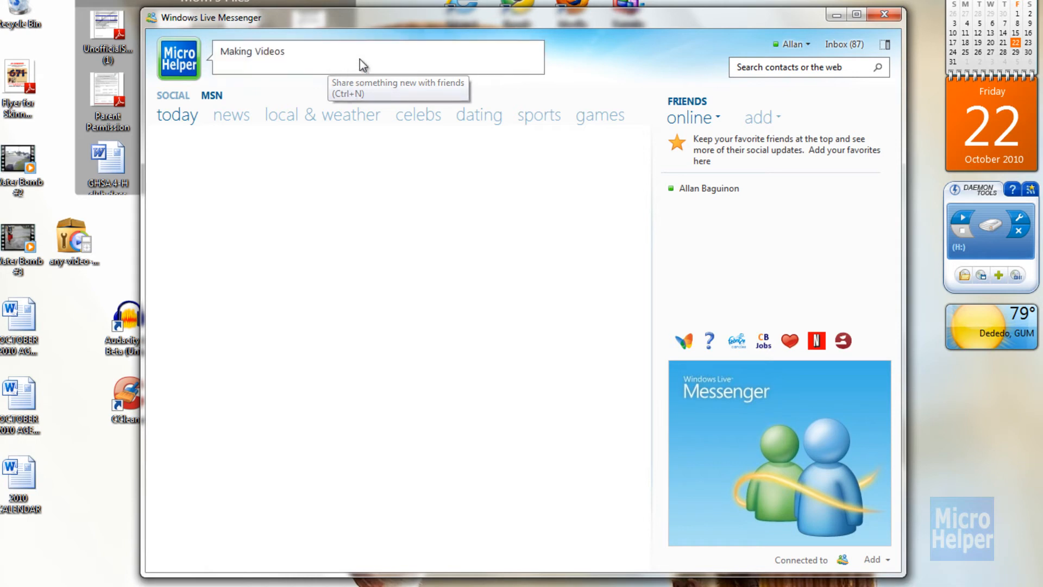
mouse_move(606, 25)
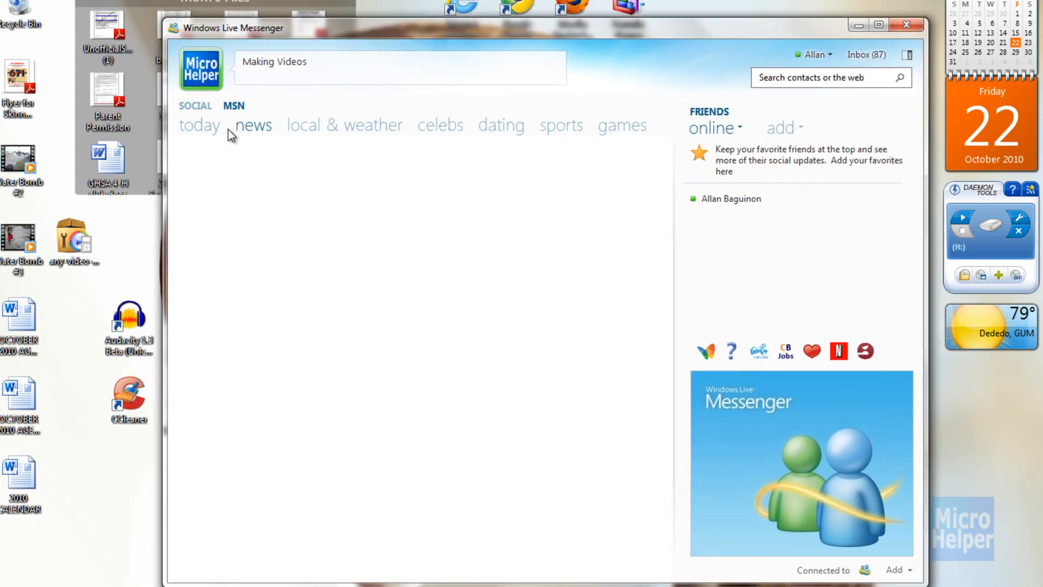
left_click_drag(233, 28, 388, 37)
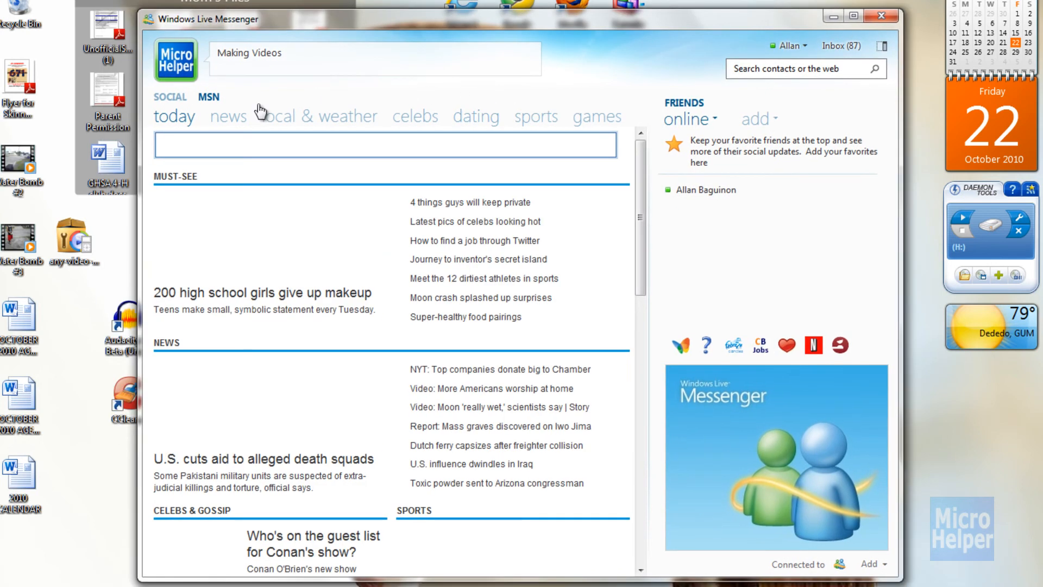
mouse_move(253, 117)
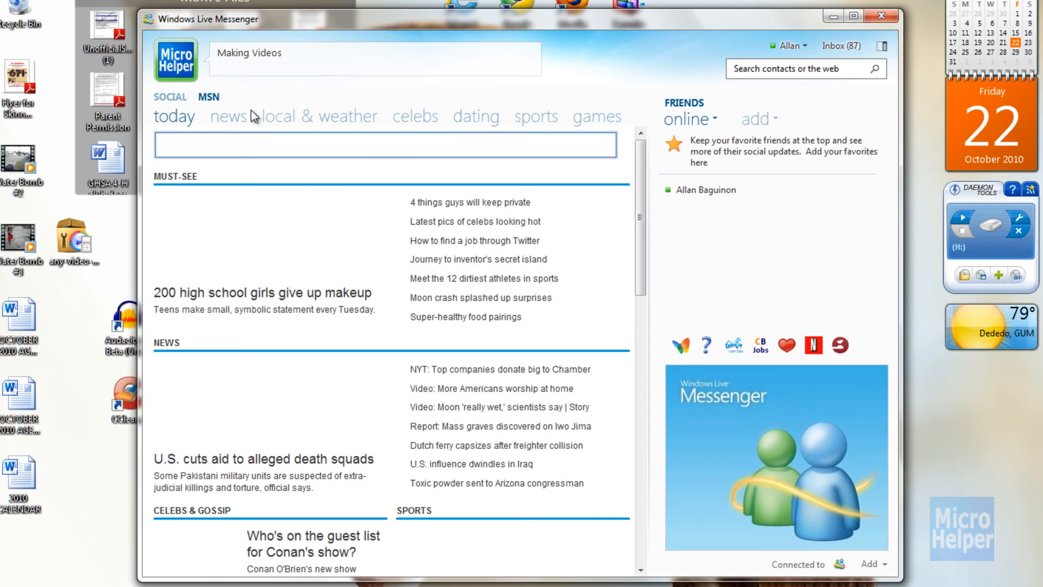
left_click(228, 116)
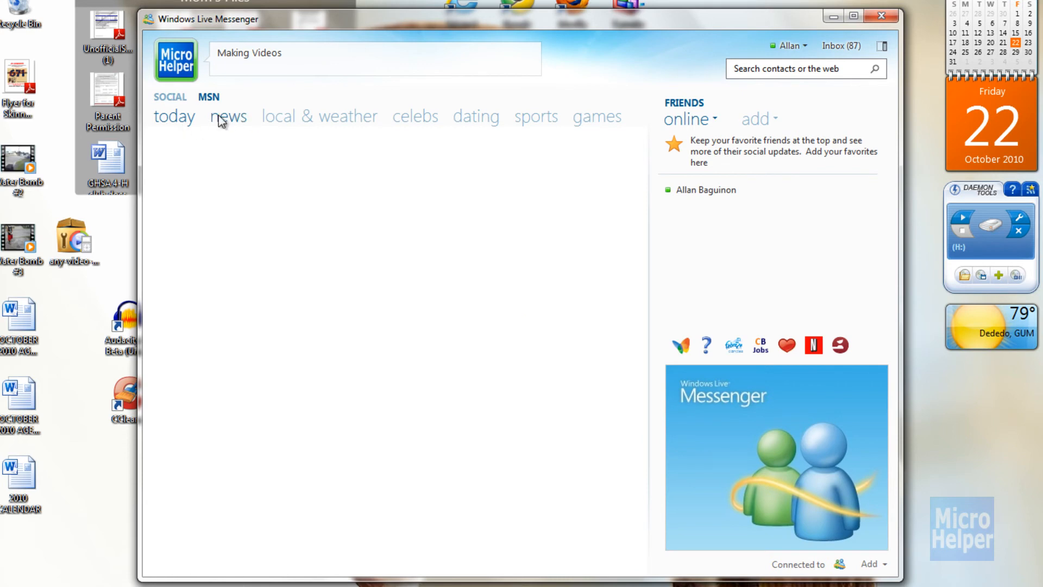
mouse_move(740, 28)
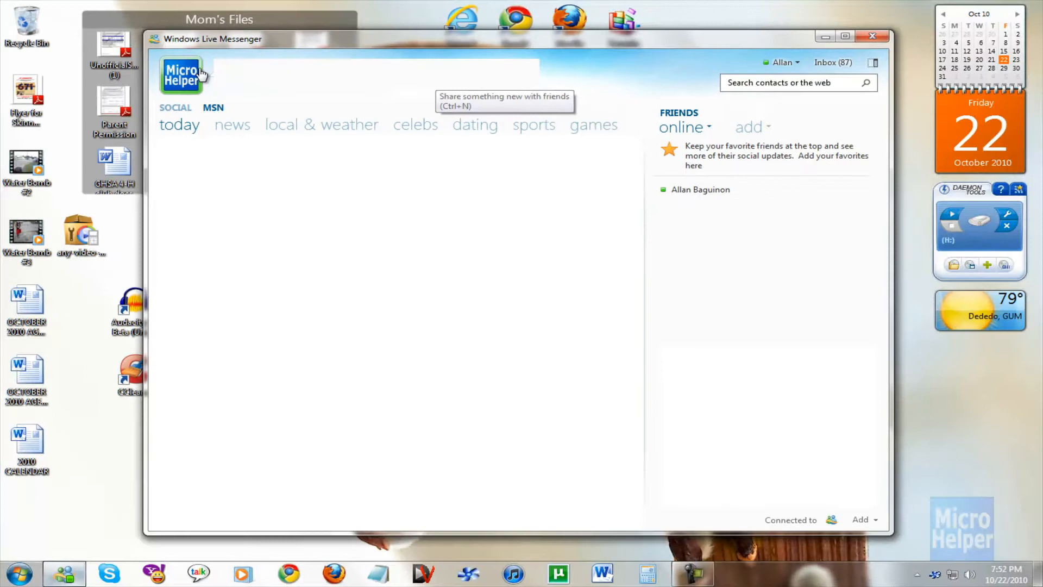
Step: Switch Messenger to compact view and reach Personalize in the status options list
left_click(872, 36)
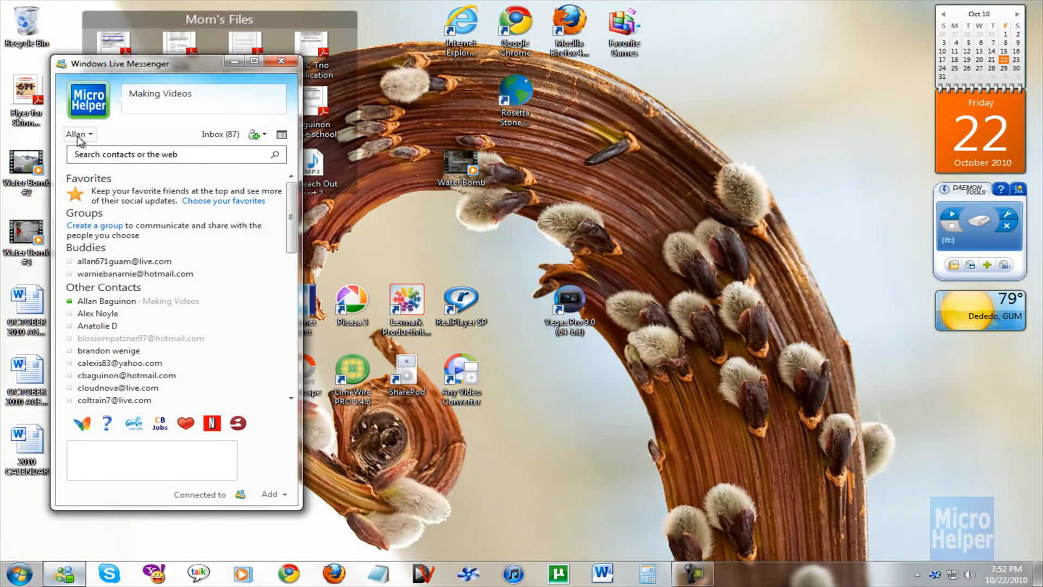
left_click(75, 133)
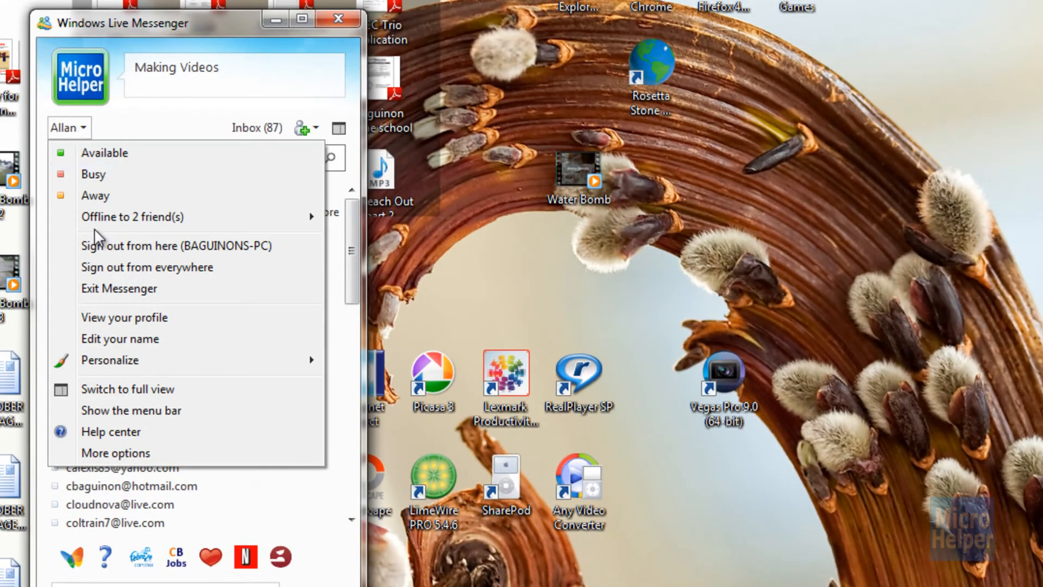
mouse_move(167, 410)
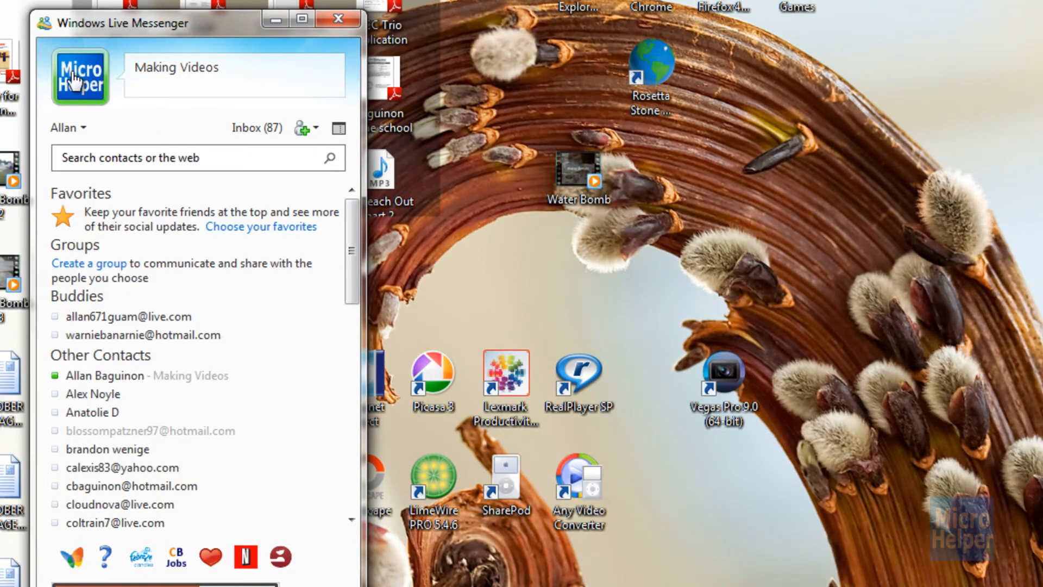
left_click(80, 76)
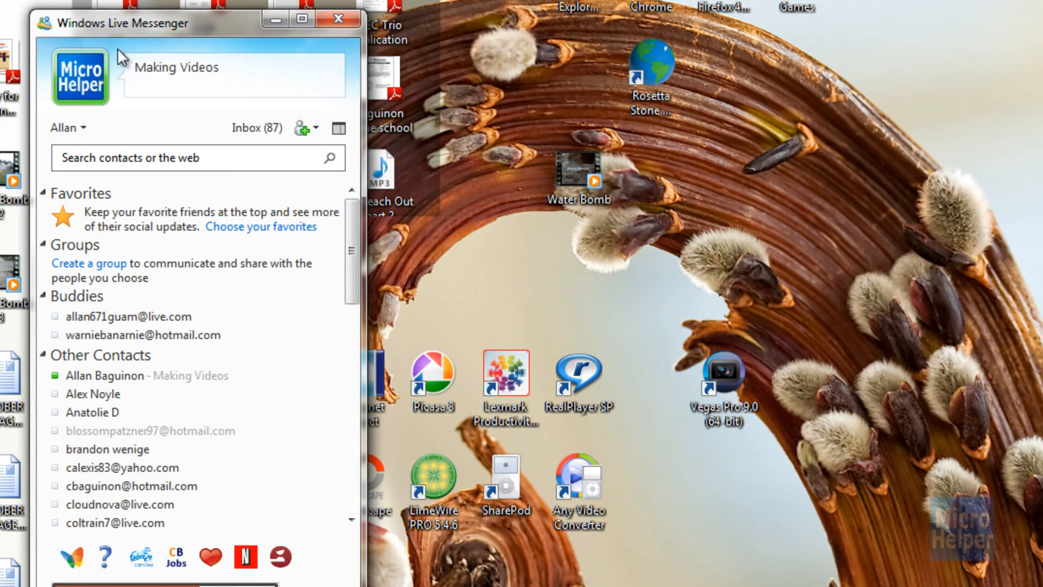
left_click(66, 128)
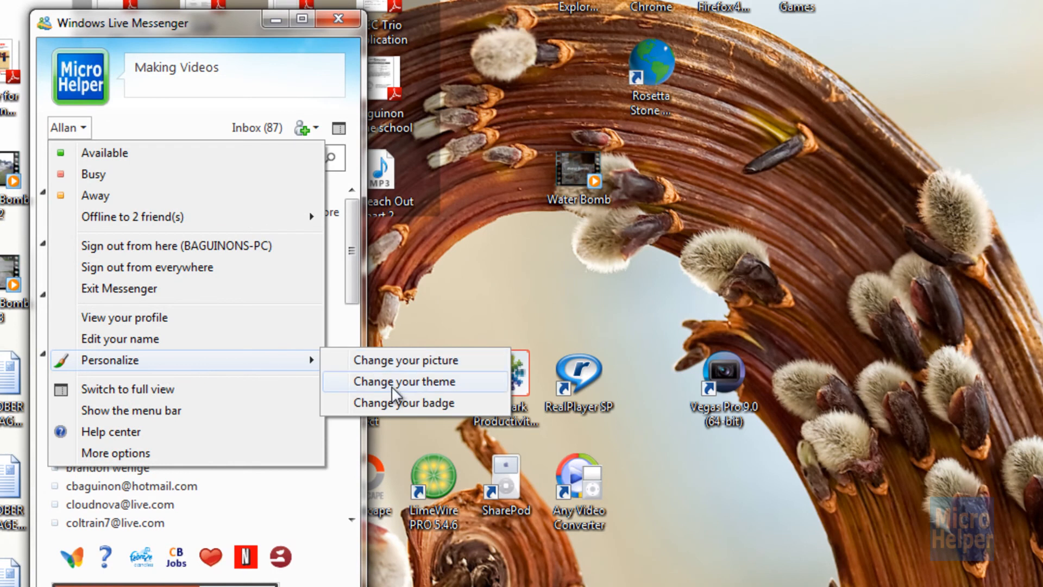
Step: Apply the brown scene at the end of the theme gallery via Change your theme
left_click(404, 381)
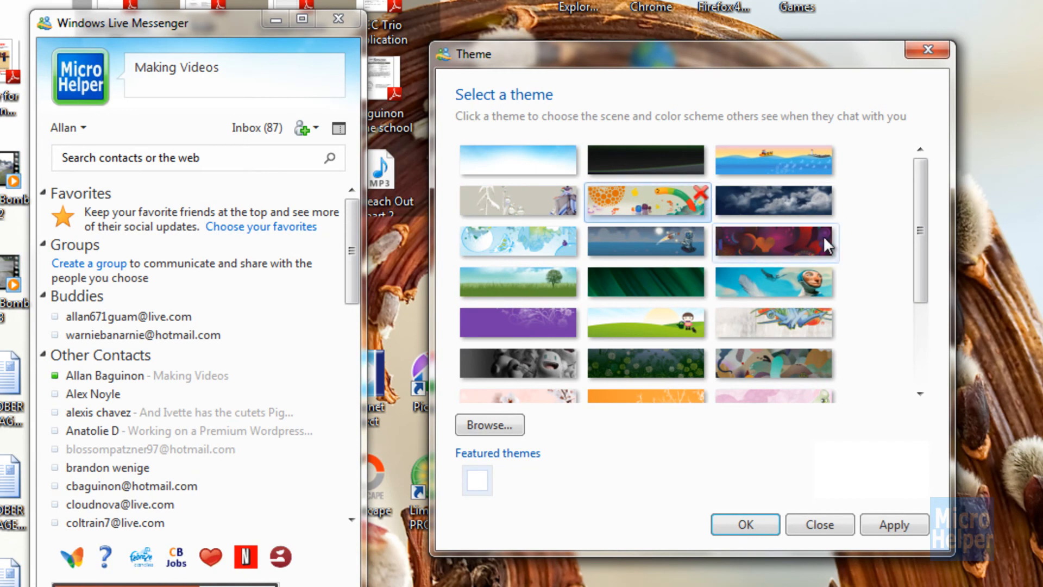
scroll("down", 3)
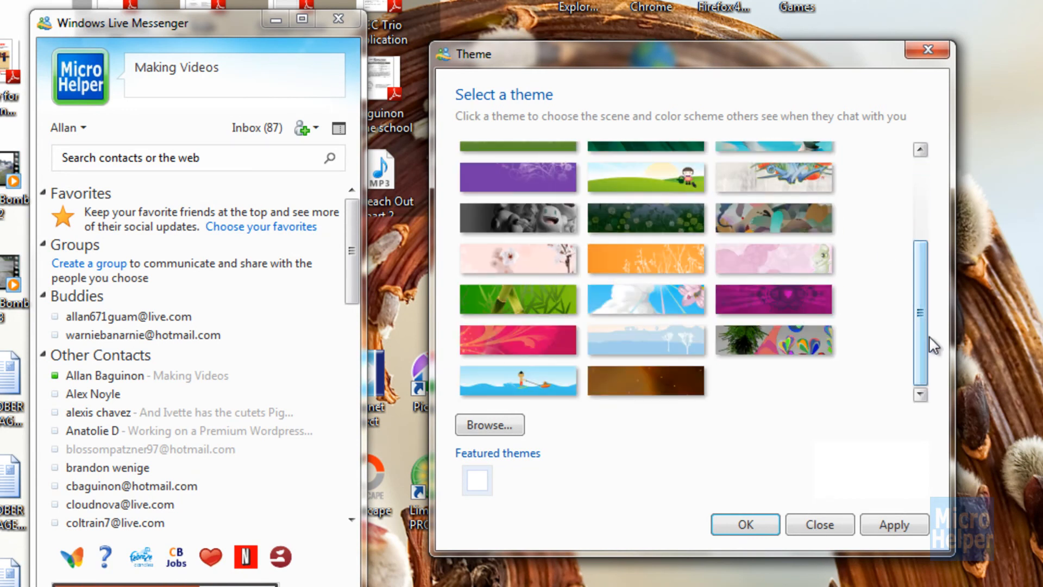
left_click(644, 381)
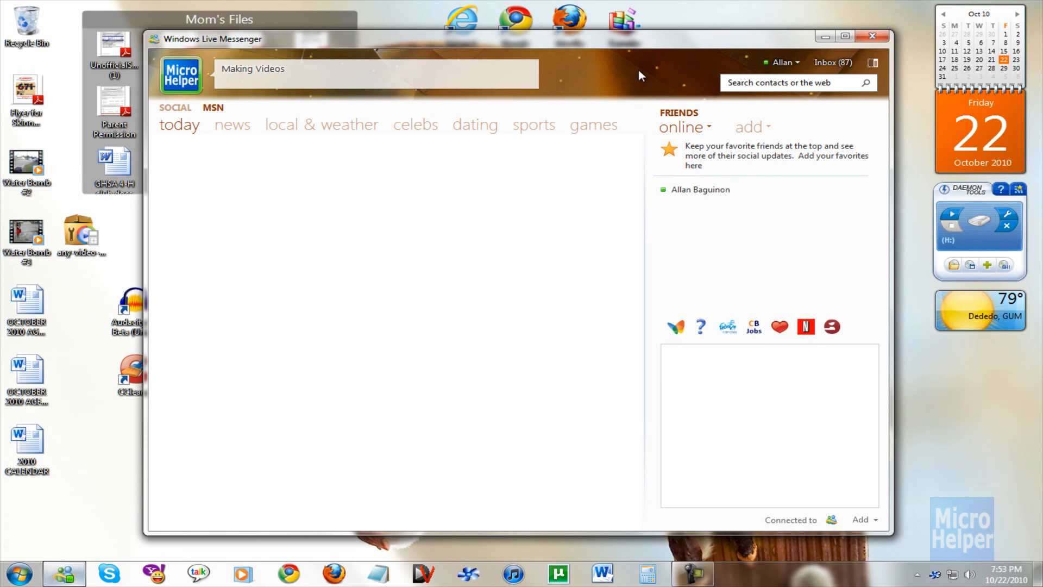
mouse_move(717, 78)
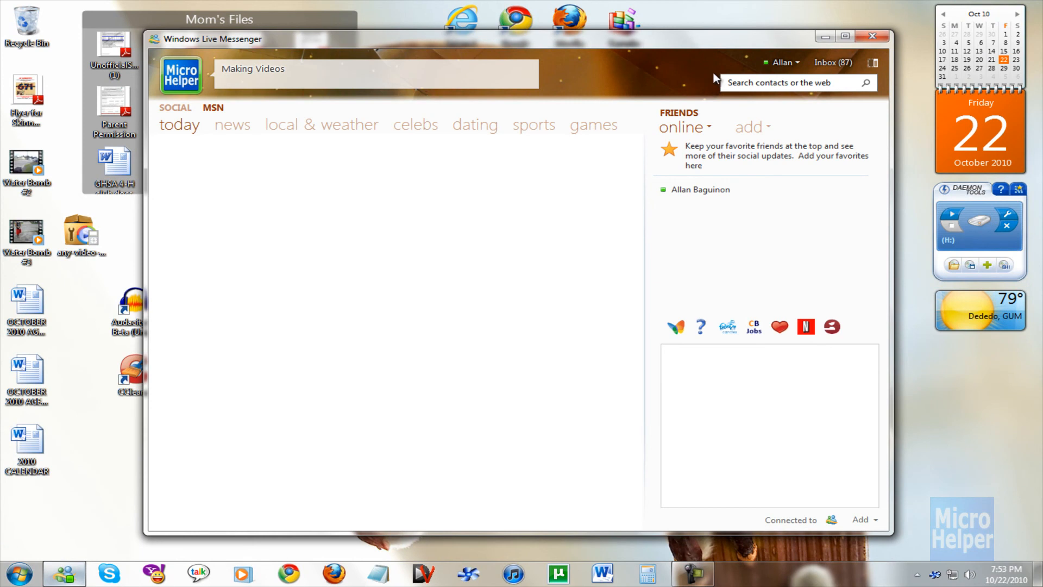
mouse_move(863, 452)
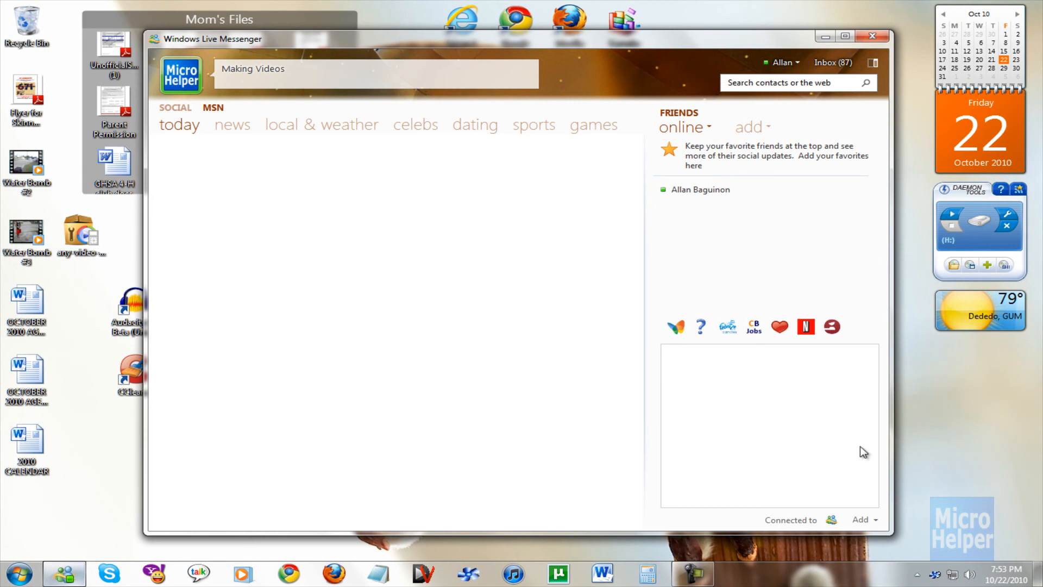
Step: List the connectable social services (Facebook, MySpace, LinkedIn) from Add beside Connected to
left_click(861, 520)
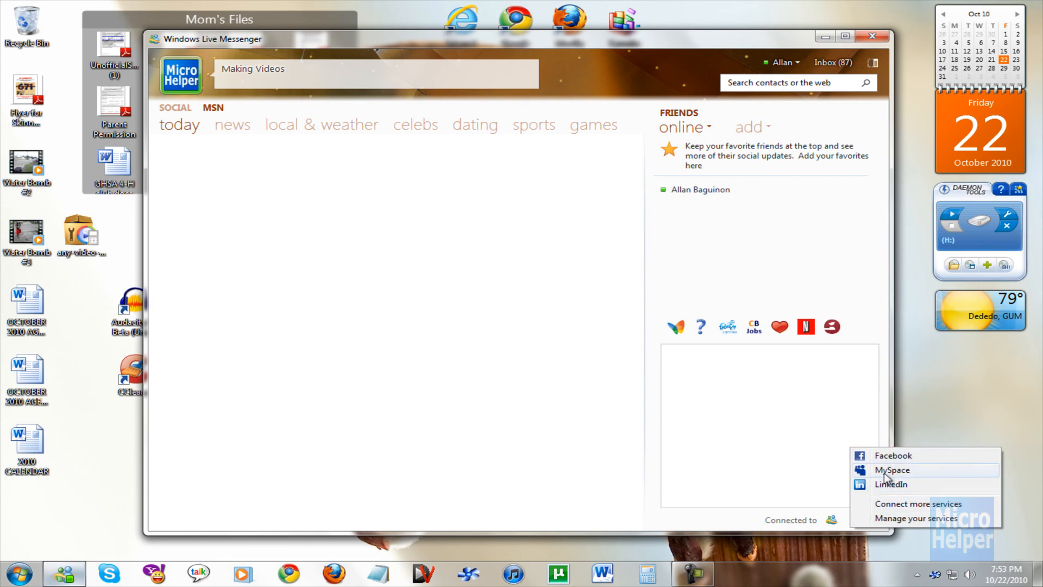